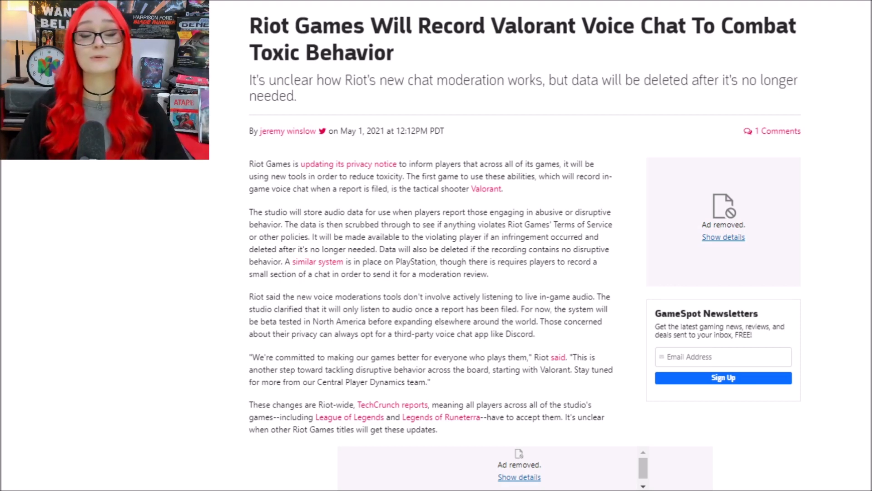
Scroll the article down to the paragraphs on Riot's voice moderation tools and Hart's 'pain in voice comms' remarks
{"action": "left_click", "coordinate": [320, 4]}
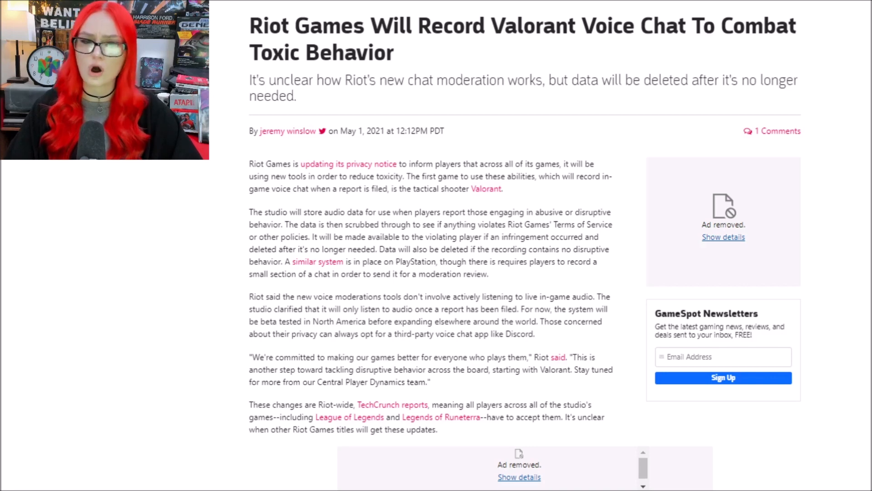
{"action": "scroll", "scroll_direction": "down", "scroll_amount": 3}
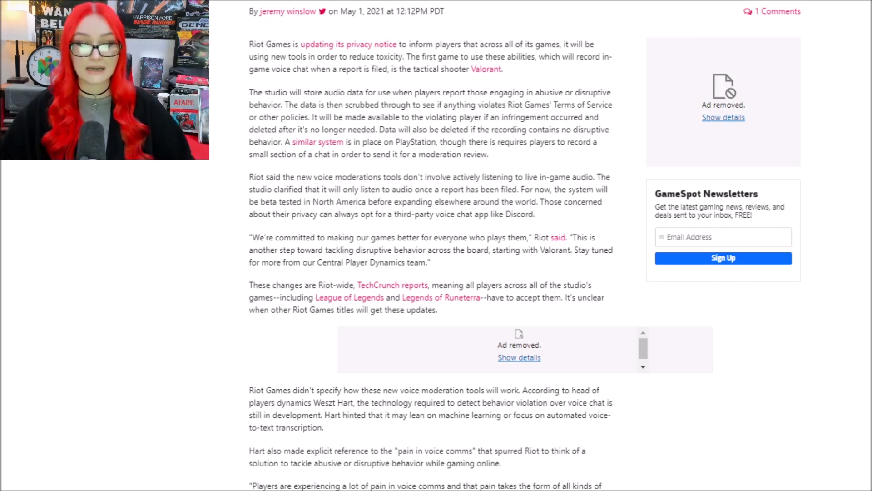
{"action": "scroll", "scroll_direction": "down", "scroll_amount": 3}
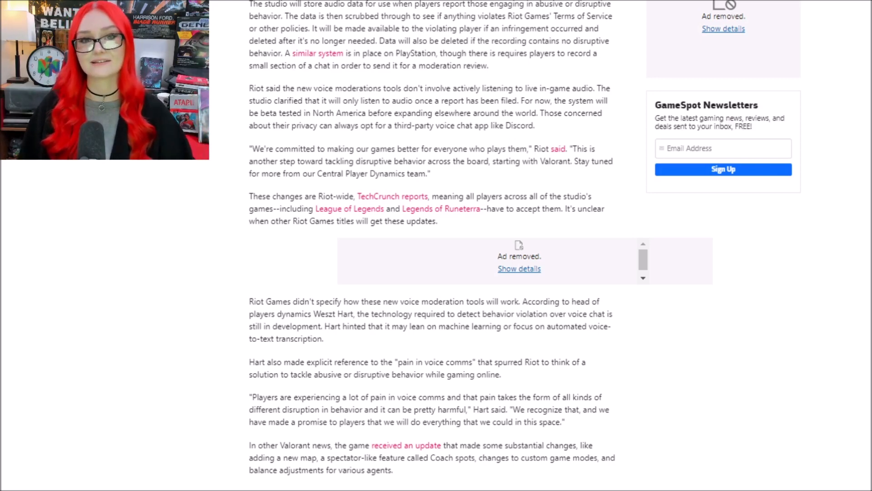
Scroll down to the article's closing Valorant update note, tags and View Comments link
{"action": "scroll", "scroll_direction": "down", "scroll_amount": 3}
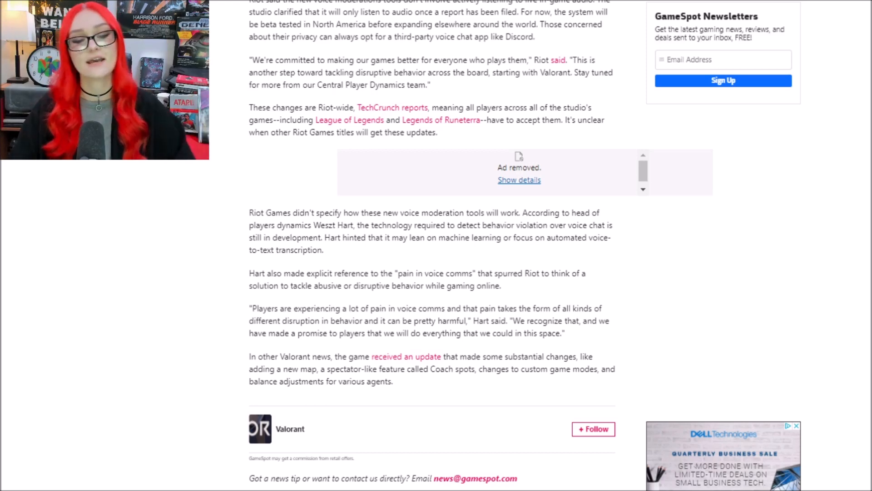
{"action": "scroll", "scroll_direction": "down", "scroll_amount": 3}
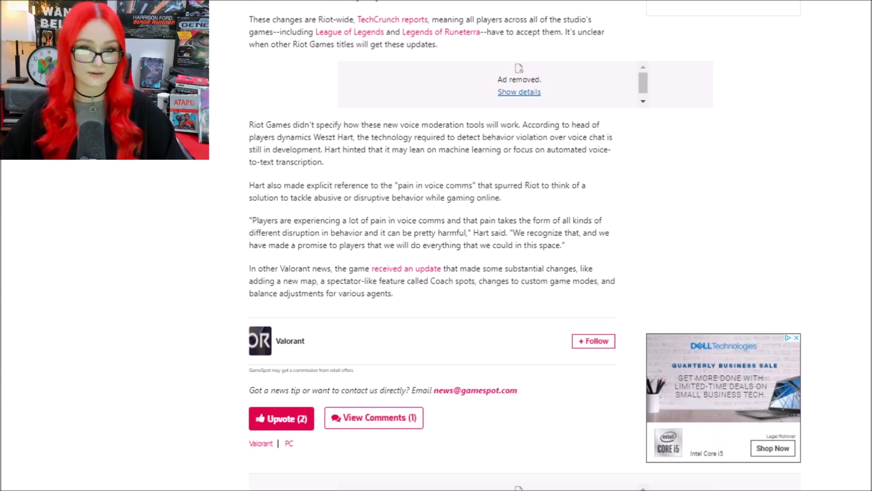
Scroll to the very bottom, then back up to the article headline and opening paragraphs
{"action": "scroll", "scroll_direction": "down", "scroll_amount": 3}
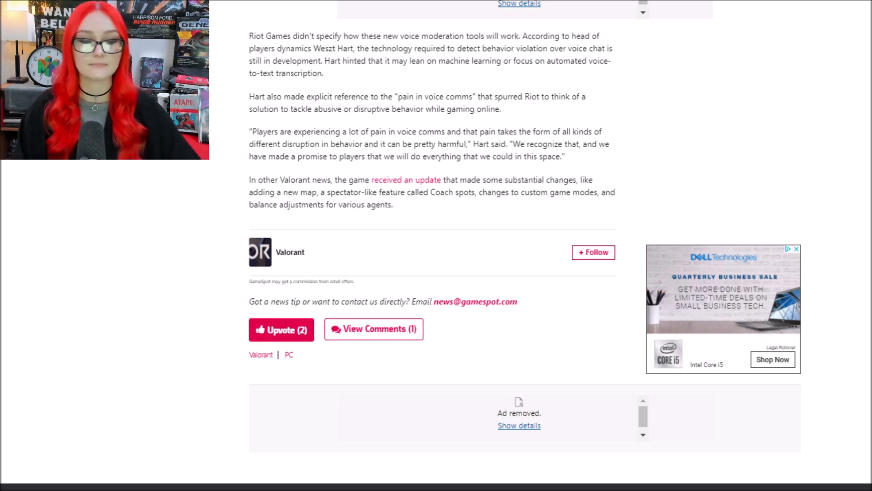
{"action": "scroll", "scroll_direction": "up", "scroll_amount": 3}
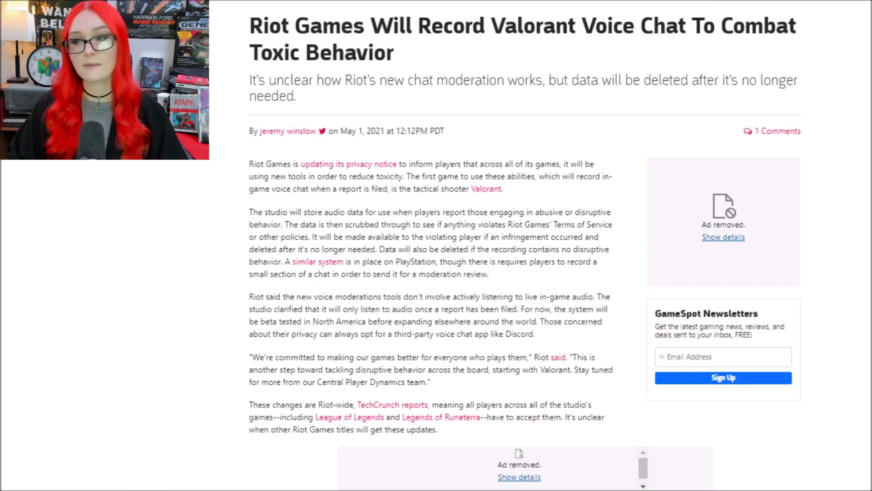